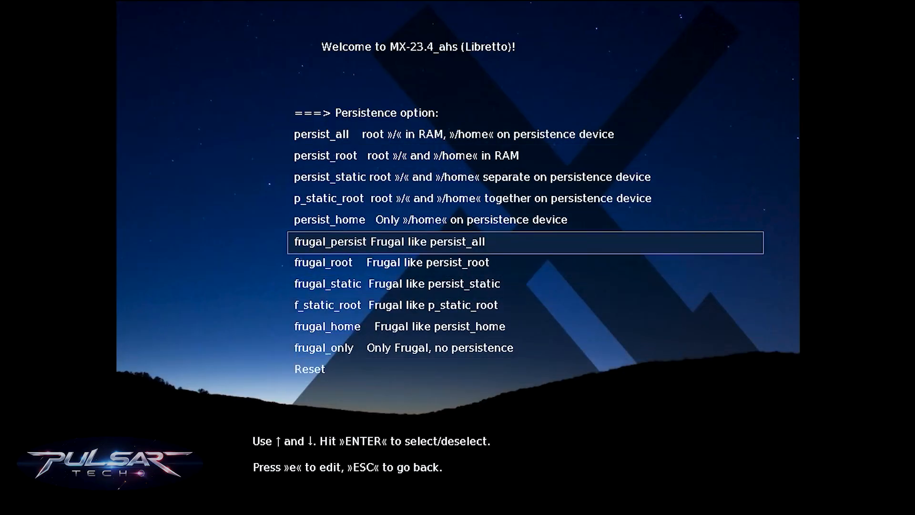
Back out of the persistence option list to the main boot entries.
{"action": "key", "text": "Escape"}
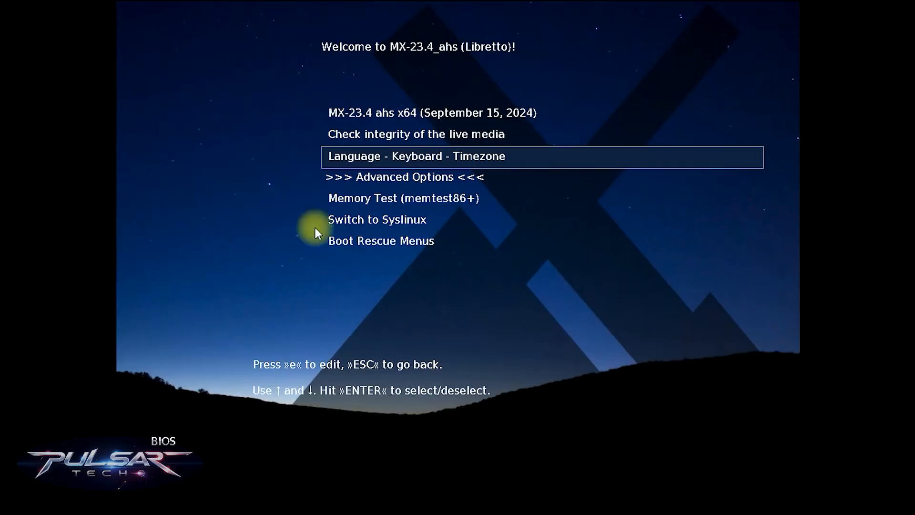
{"action": "mouse_move", "coordinate": [754, 469]}
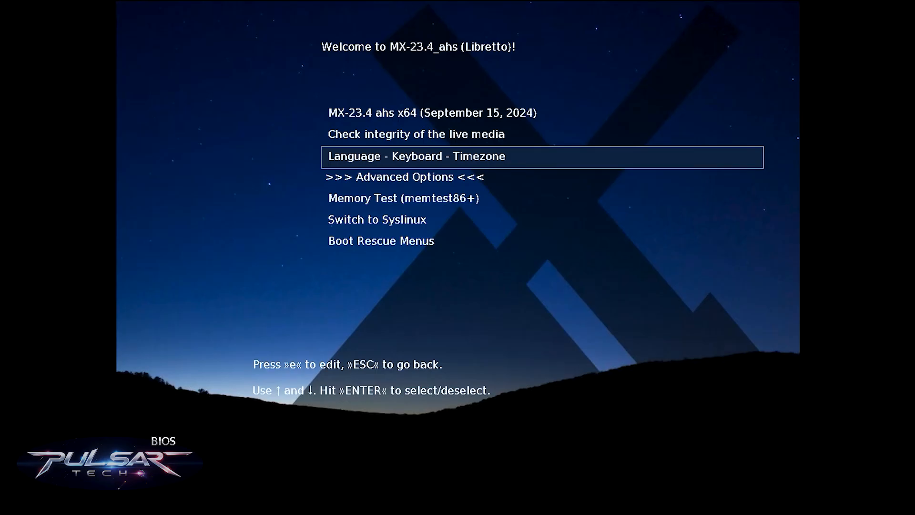
Show the persistence mode list with its persist and frugal modes.
{"action": "key", "text": "Down"}
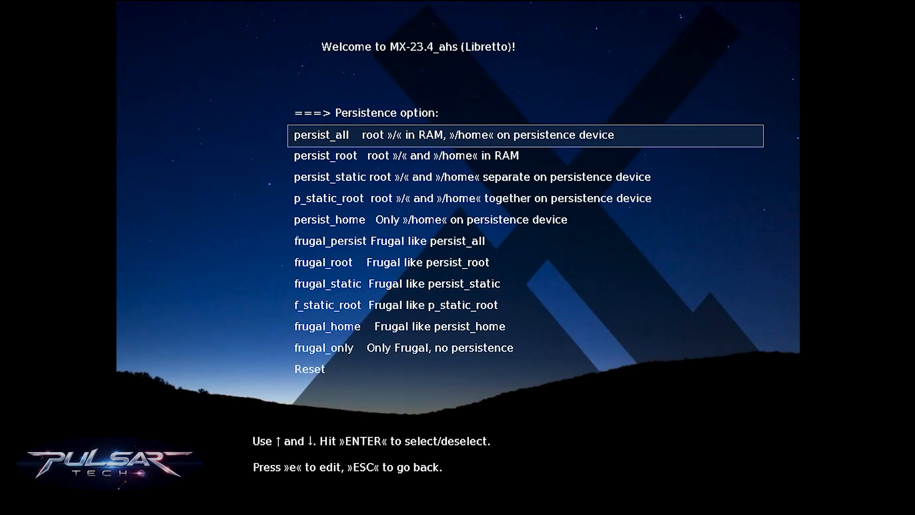
{"action": "key", "text": "Down"}
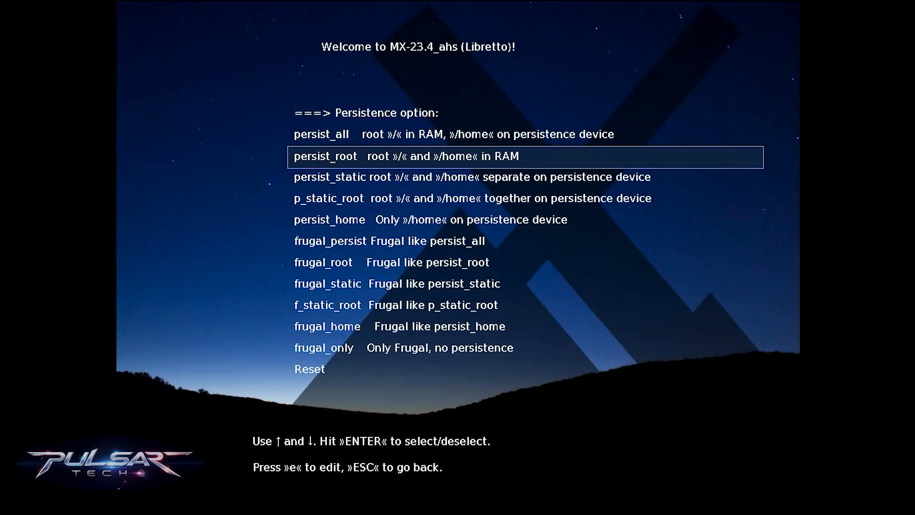
{"action": "key", "text": "Down"}
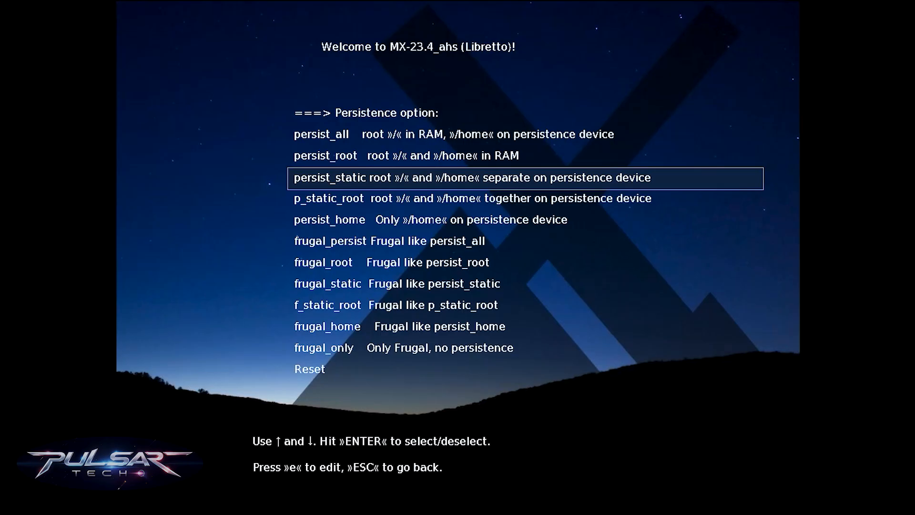
{"action": "key", "text": "Down"}
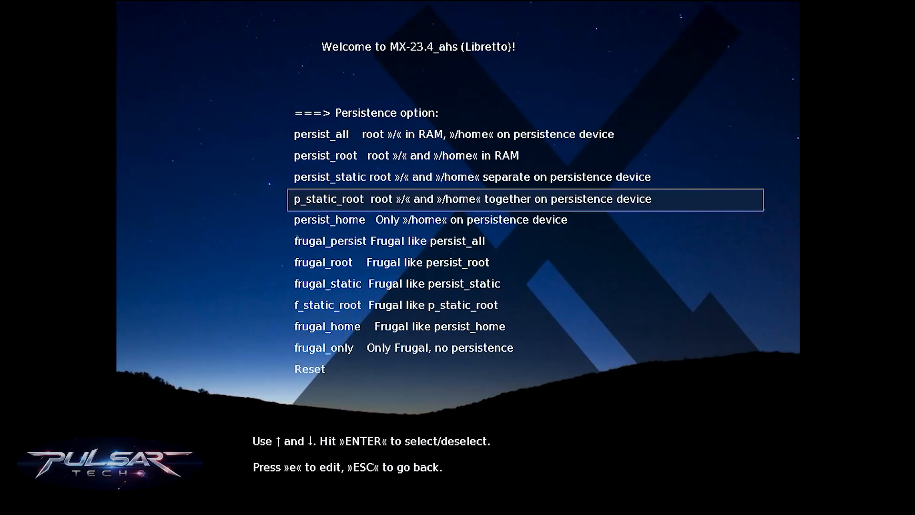
{"action": "key", "text": "Down"}
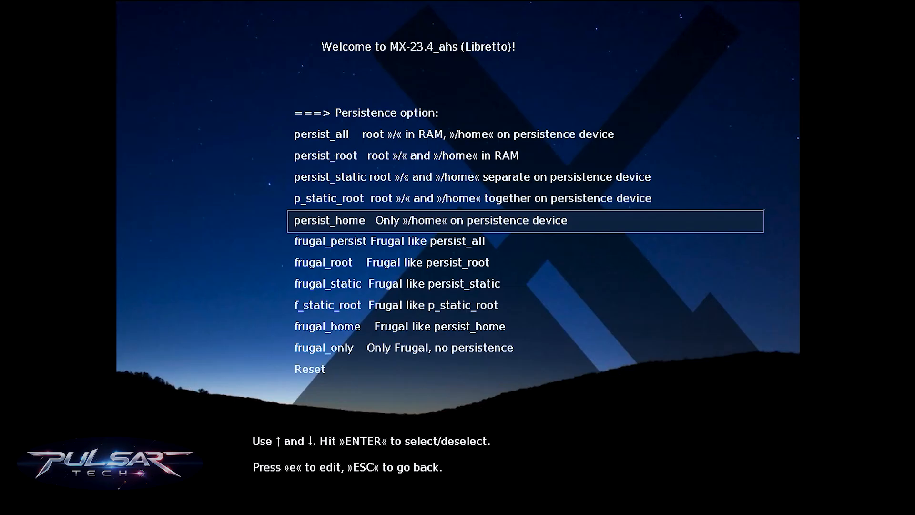
{"action": "key", "text": "Down"}
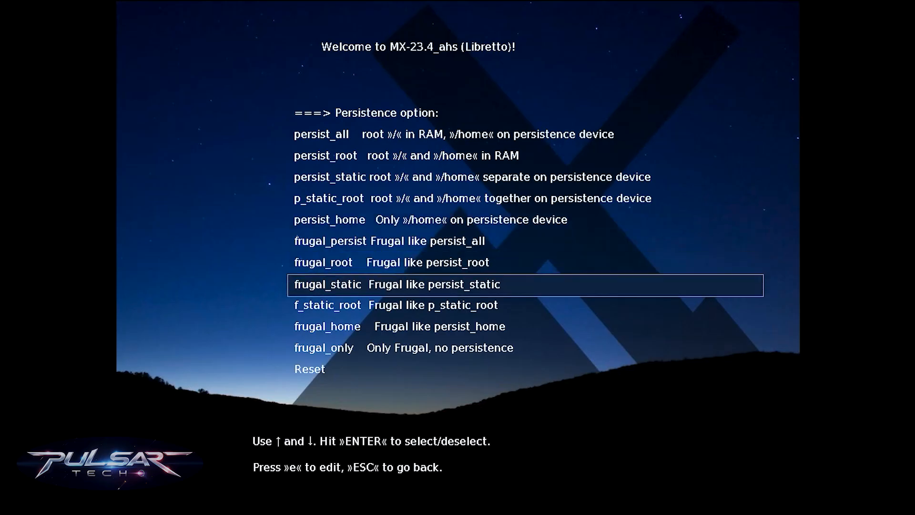
Browse past frugal_root and f_static_root, then select persist_all as persistence mode.
{"action": "key", "text": "Up"}
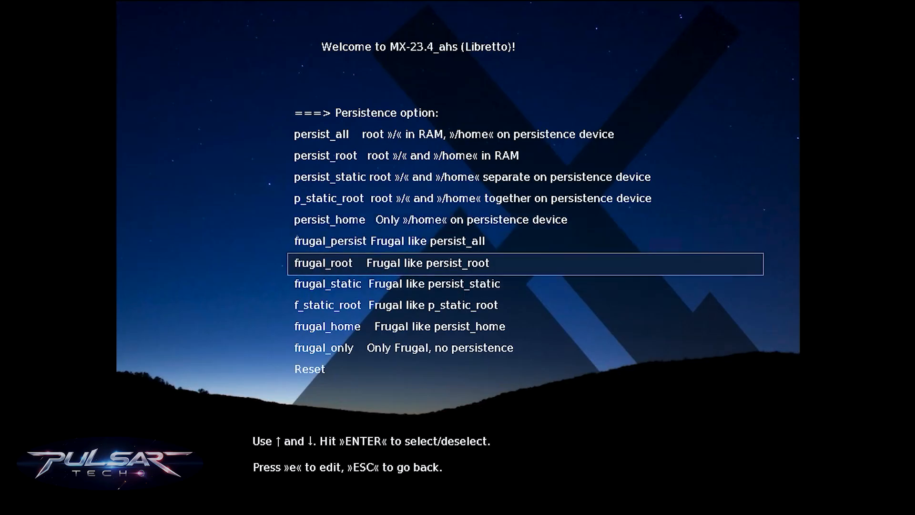
{"action": "key", "text": "Down"}
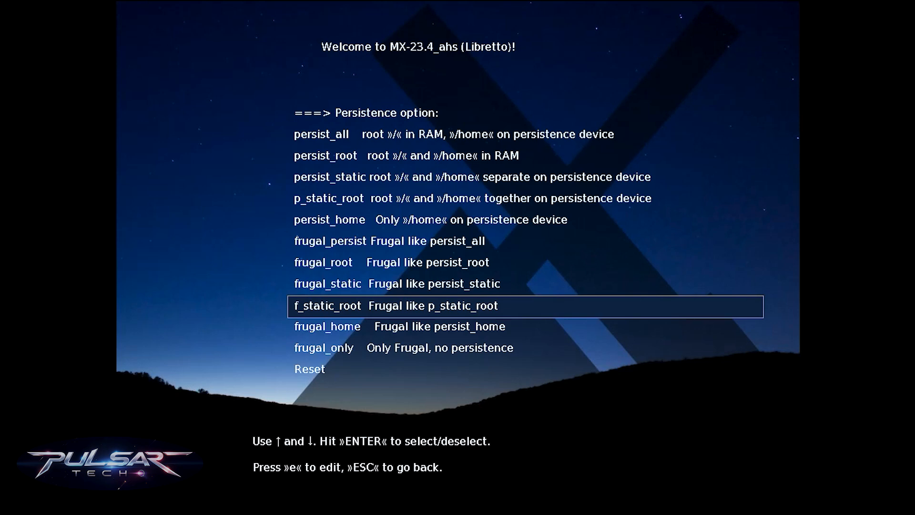
{"action": "key", "text": "Up"}
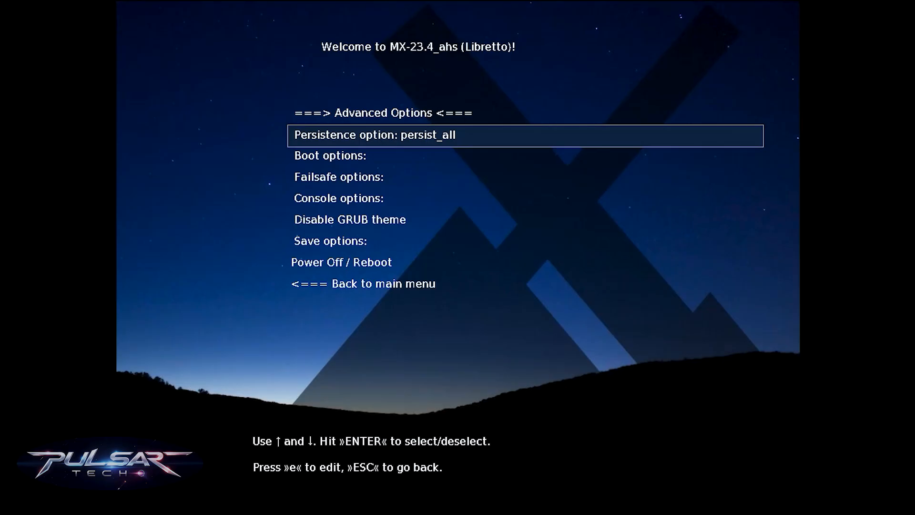
Choose grubsave under Save options and return to Advanced Options beside persist_all.
{"action": "key", "text": "Down"}
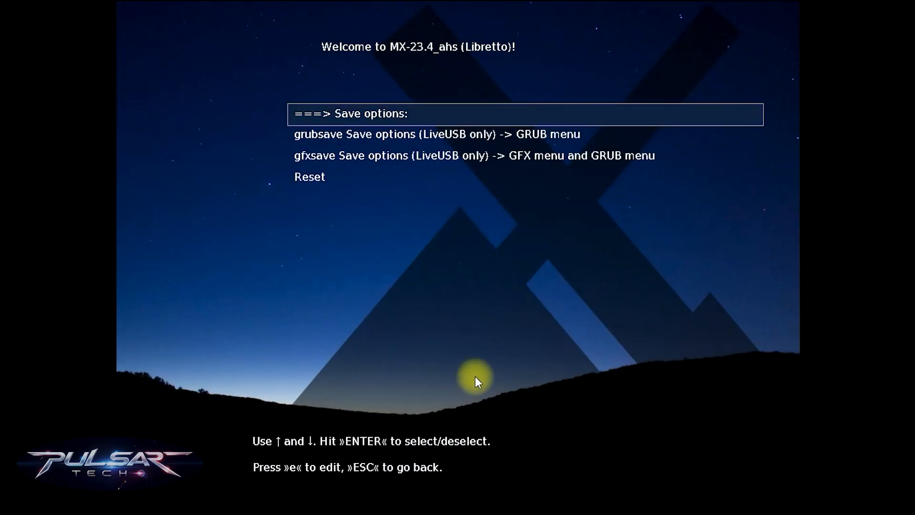
{"action": "key", "text": "Down"}
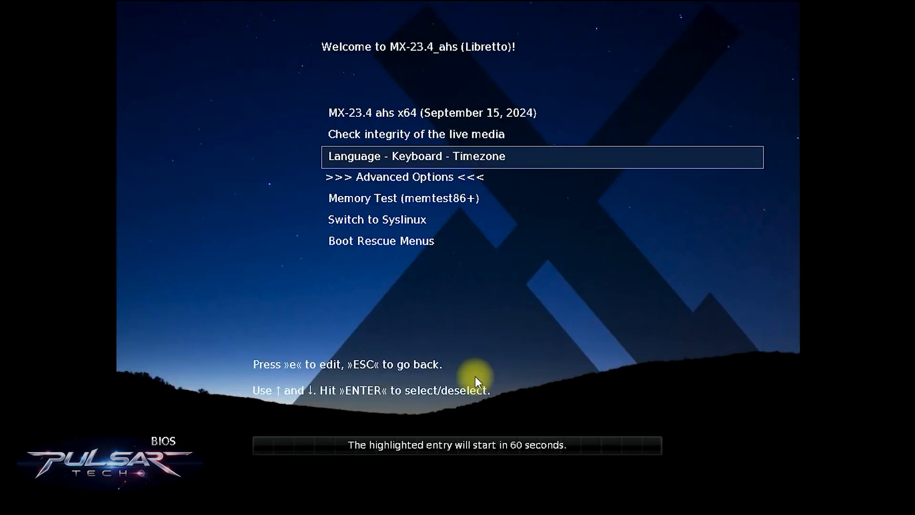
{"action": "key", "text": "enter"}
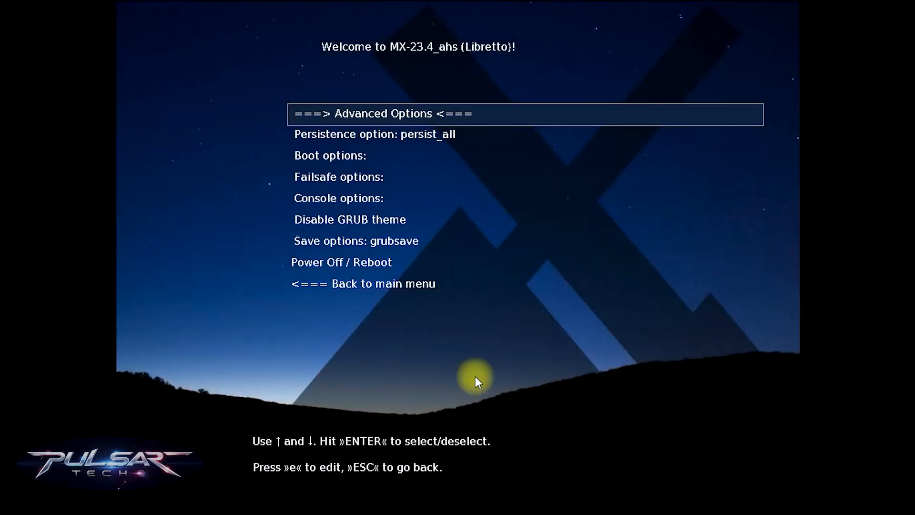
{"action": "key", "text": "Down"}
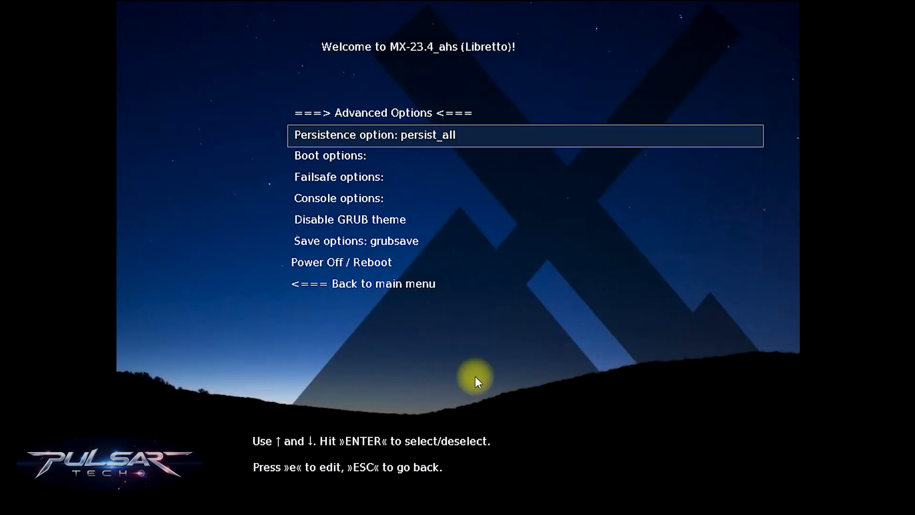
{"action": "key", "text": "Down"}
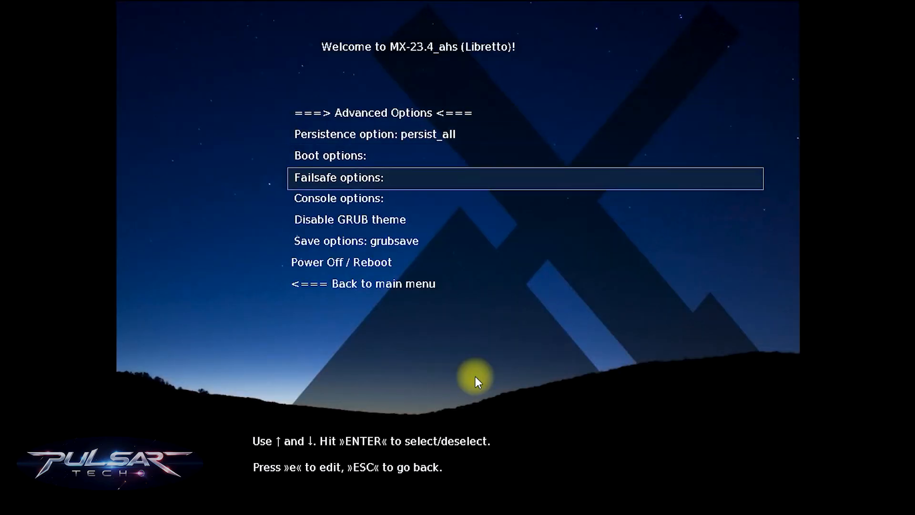